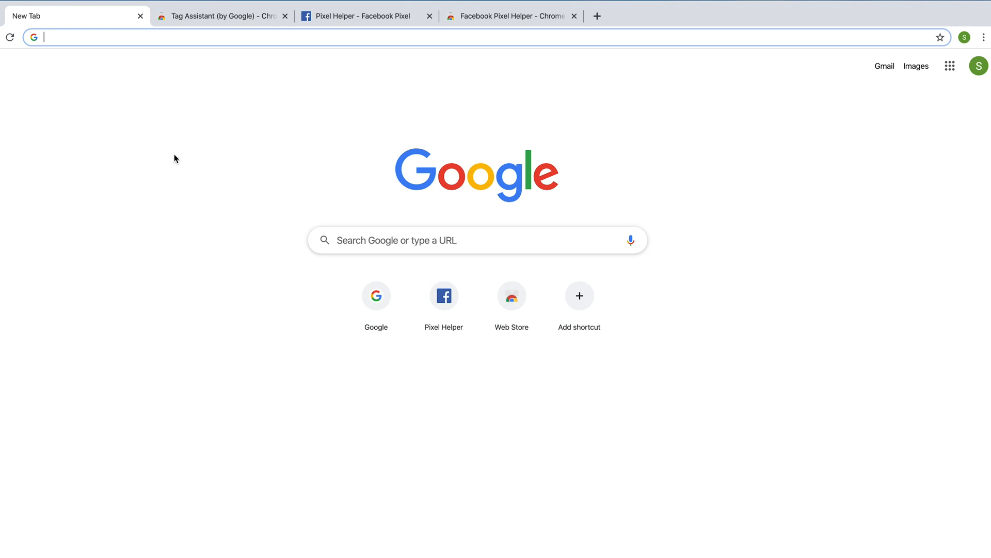
mouse_move(179, 153)
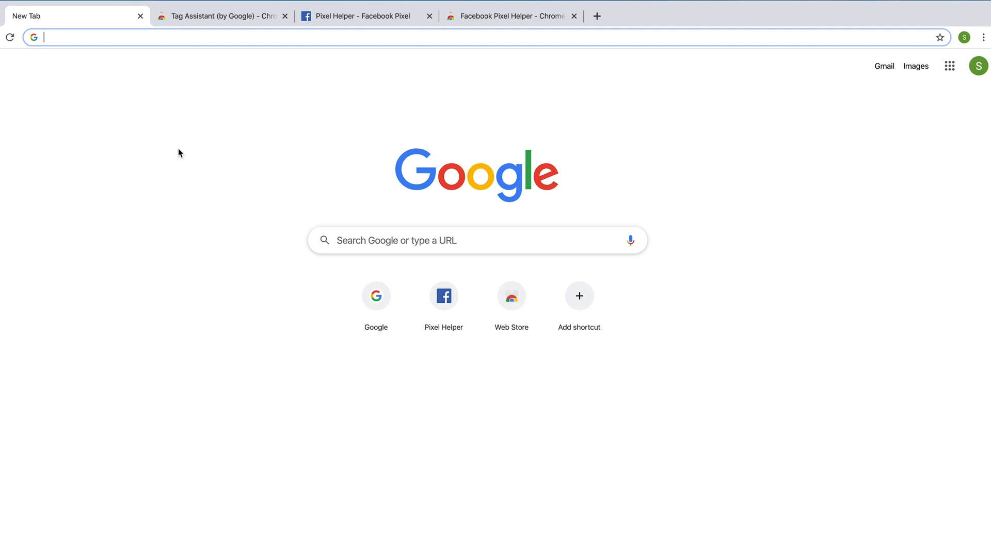
mouse_move(736, 99)
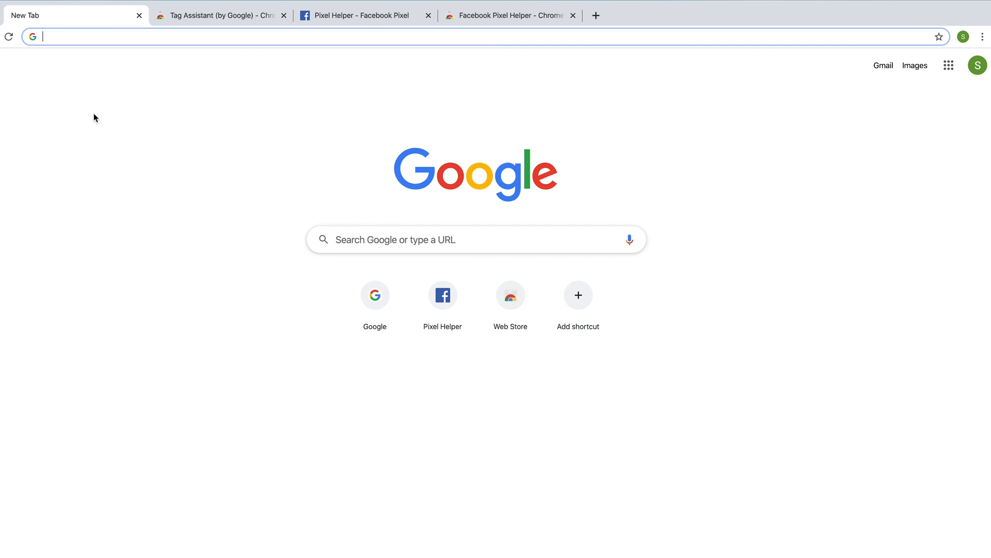
- Go to get.google.com/tagassistant/ and follow INSTALL to the Tag Assistant Chrome Web Store listing
left_click(63, 15)
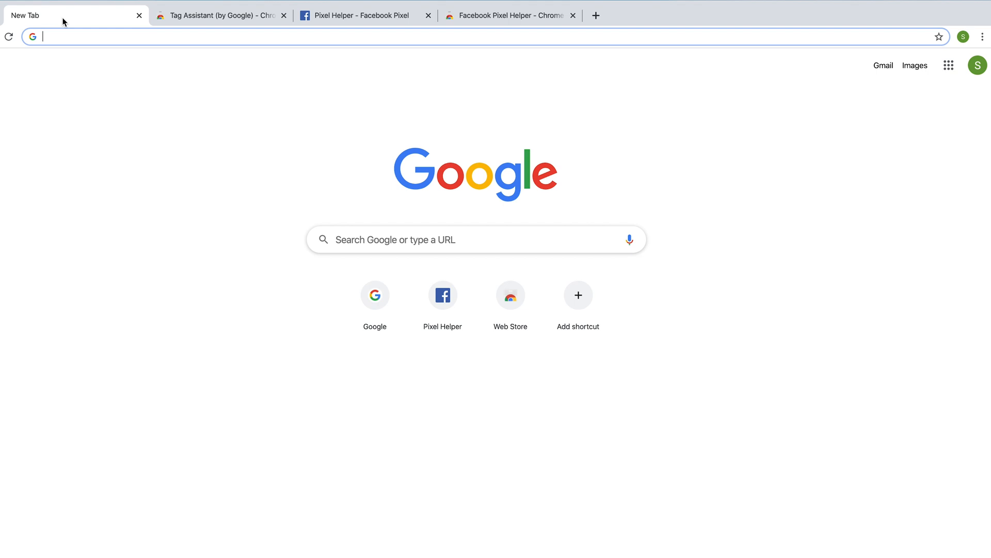
mouse_move(716, 37)
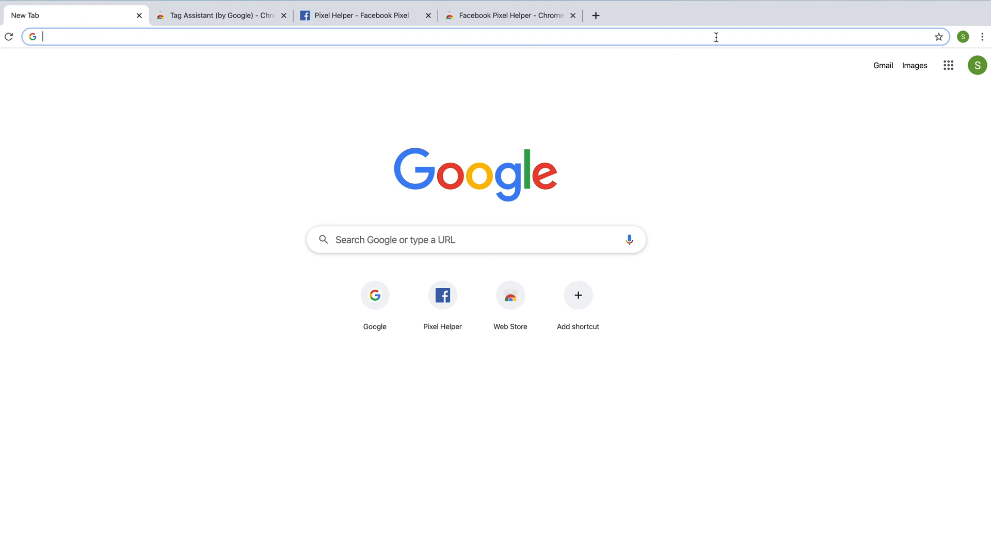
mouse_move(633, 187)
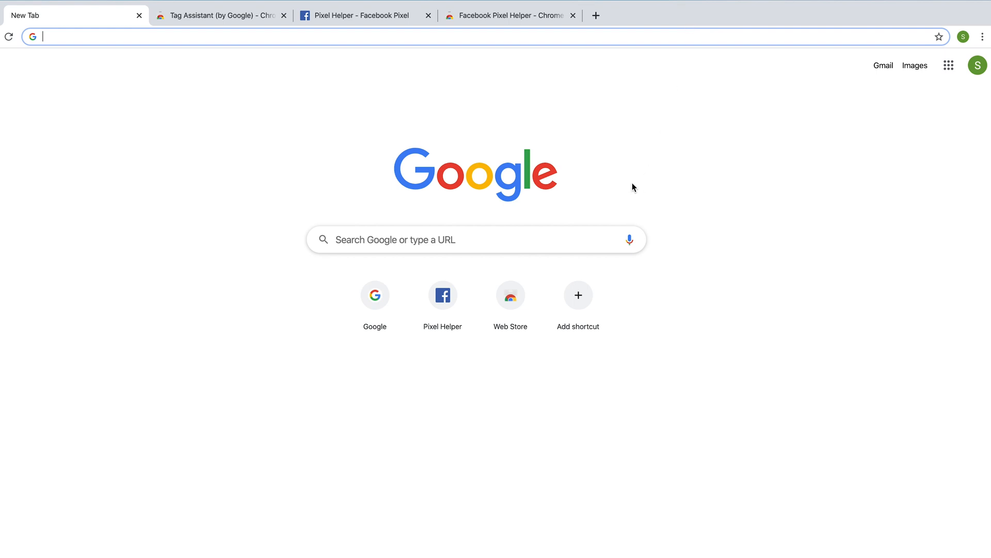
mouse_move(168, 154)
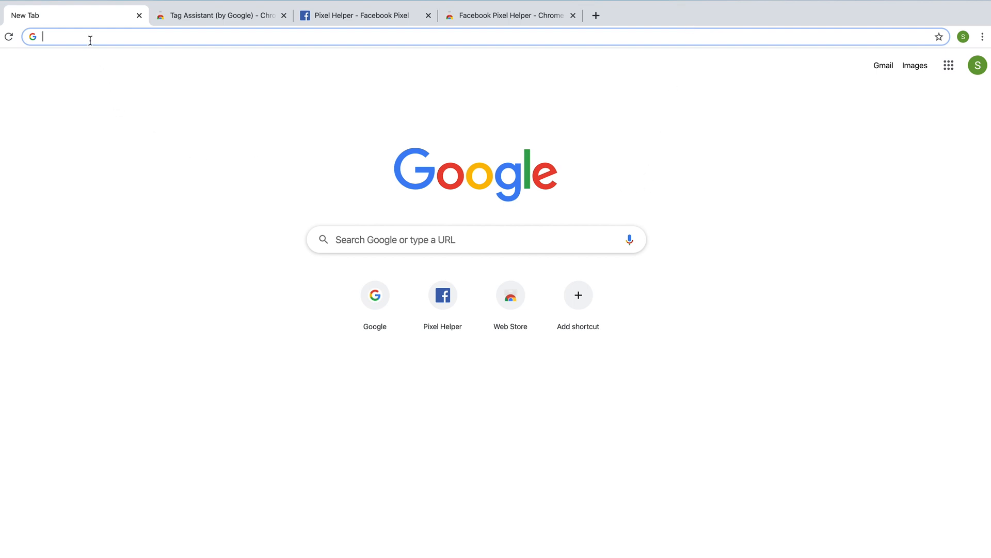
type("get.google.com/tagassistant/")
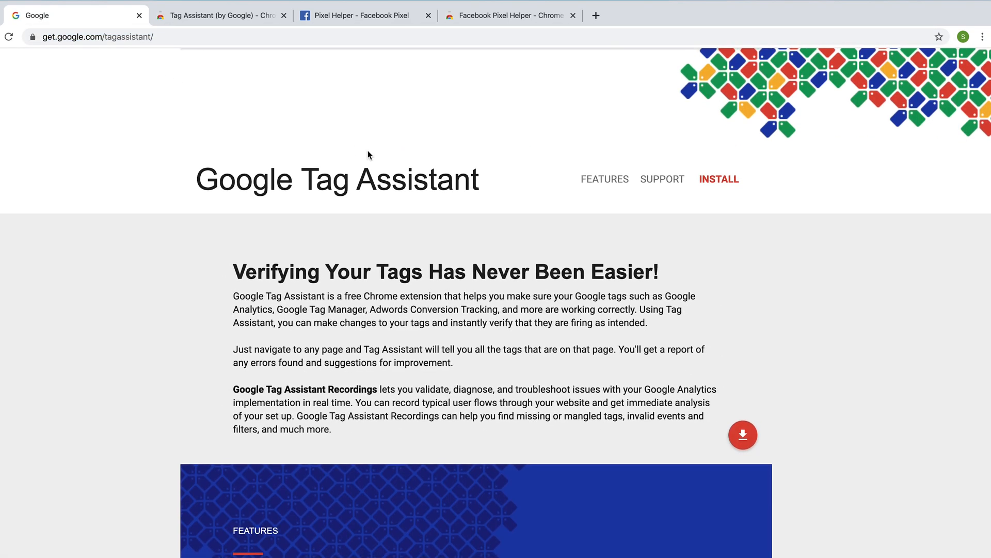
mouse_move(146, 74)
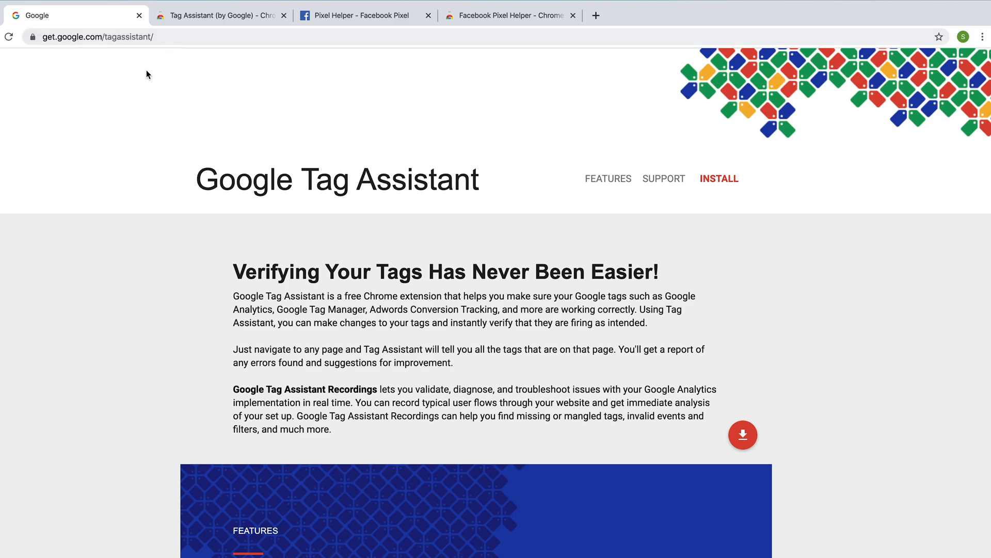
mouse_move(424, 172)
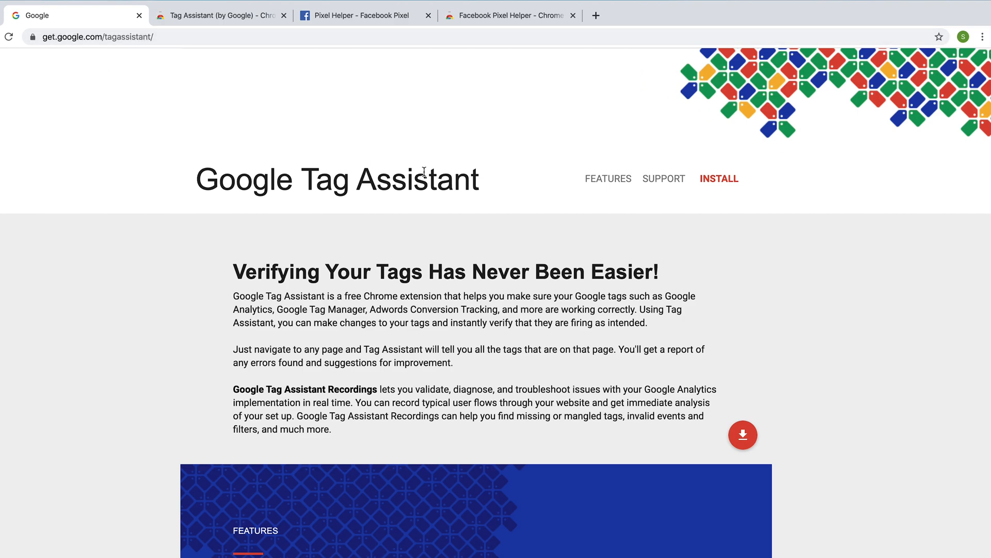
mouse_move(718, 182)
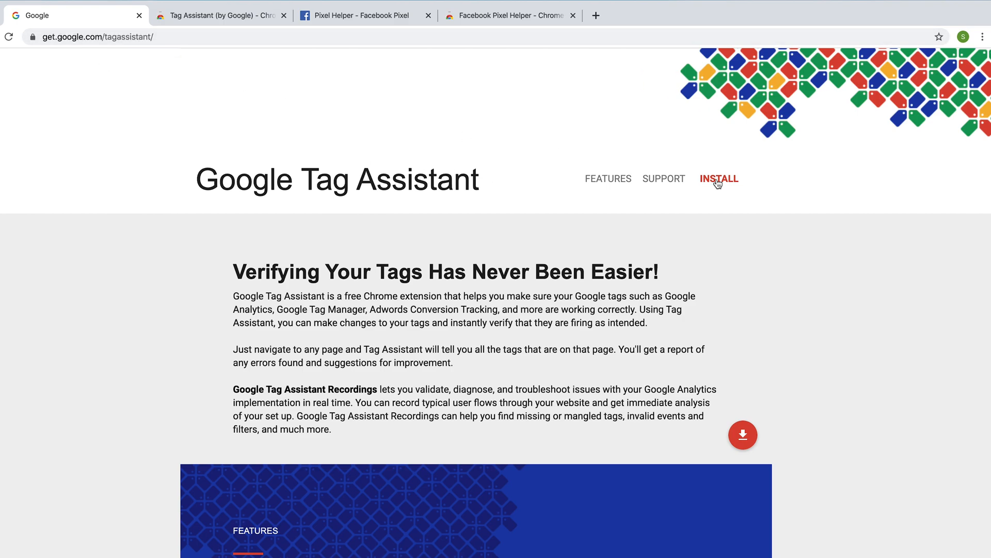
left_click(719, 179)
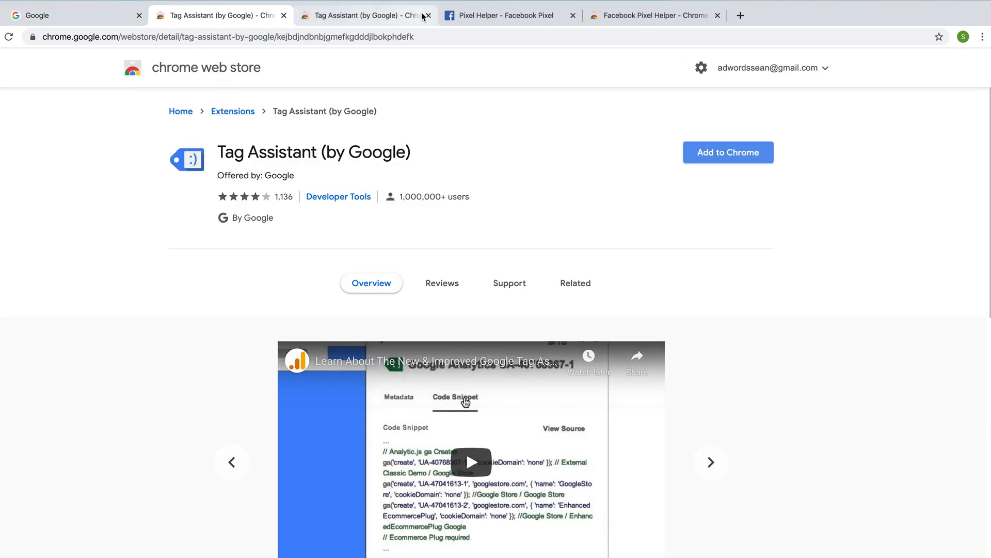
- Add the Tag Assistant (by Google) extension to Chrome, confirming the install prompt
left_click(424, 15)
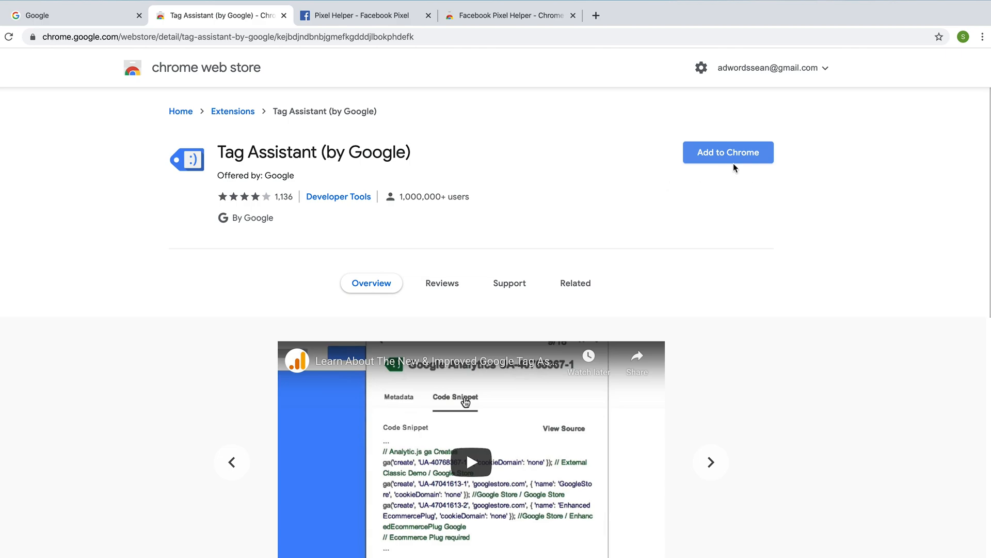
left_click(728, 151)
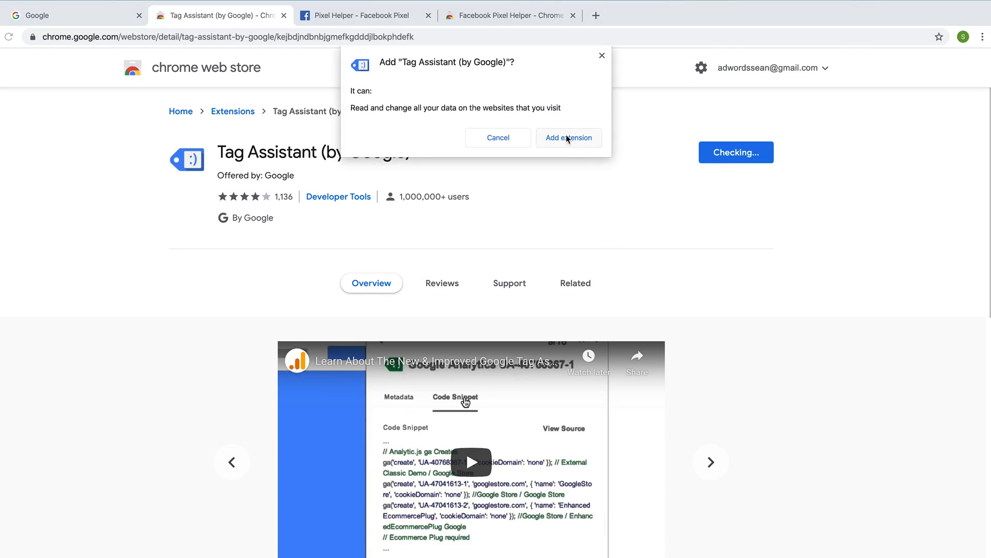
left_click(568, 138)
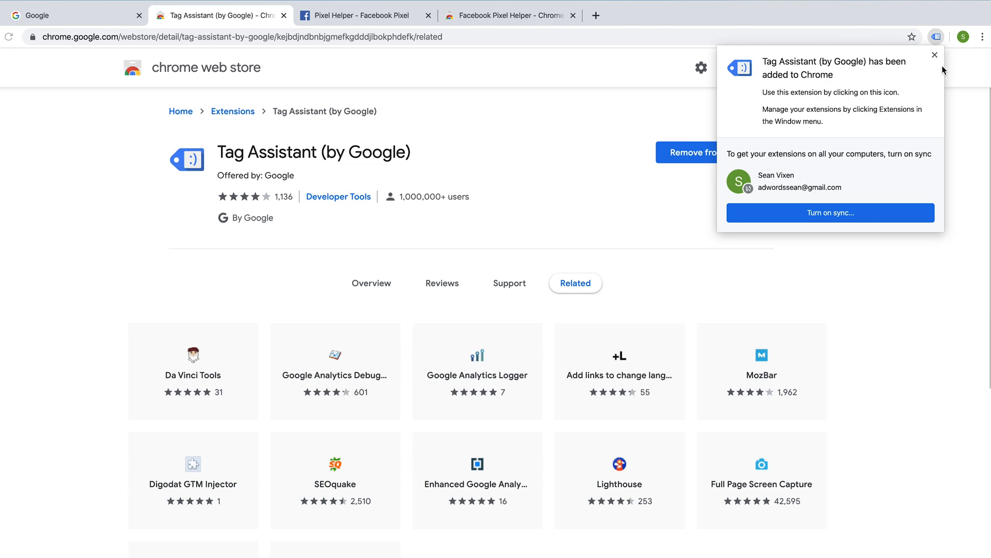
- Finish Tag Assistant's welcome setup keeping all tag checks ticked, then return to the Pixel Helper docs
left_click(935, 37)
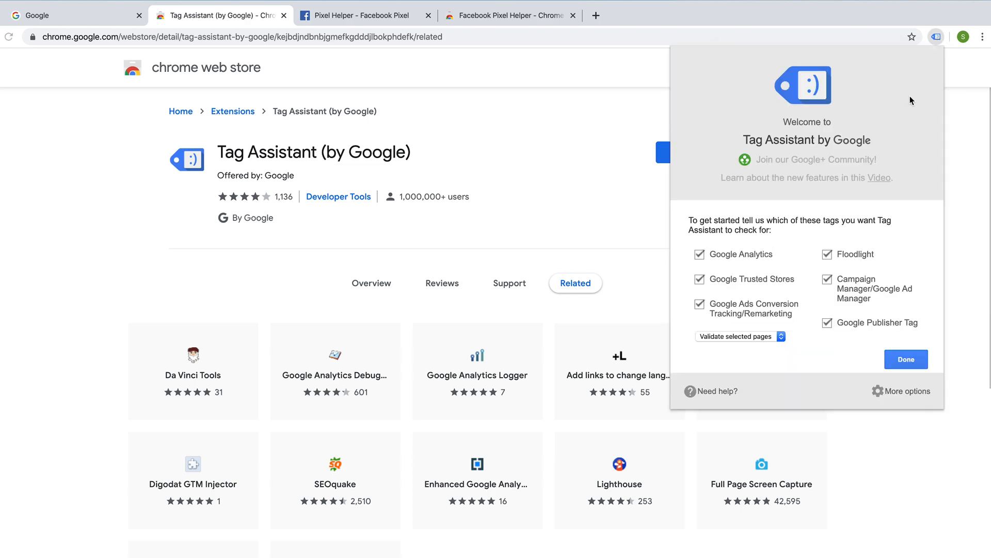
mouse_move(848, 352)
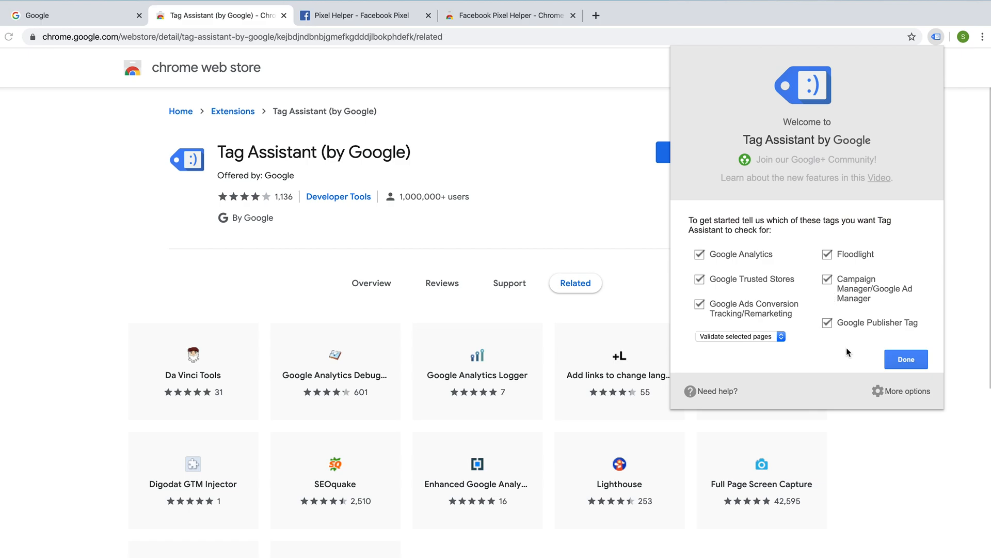
mouse_move(916, 369)
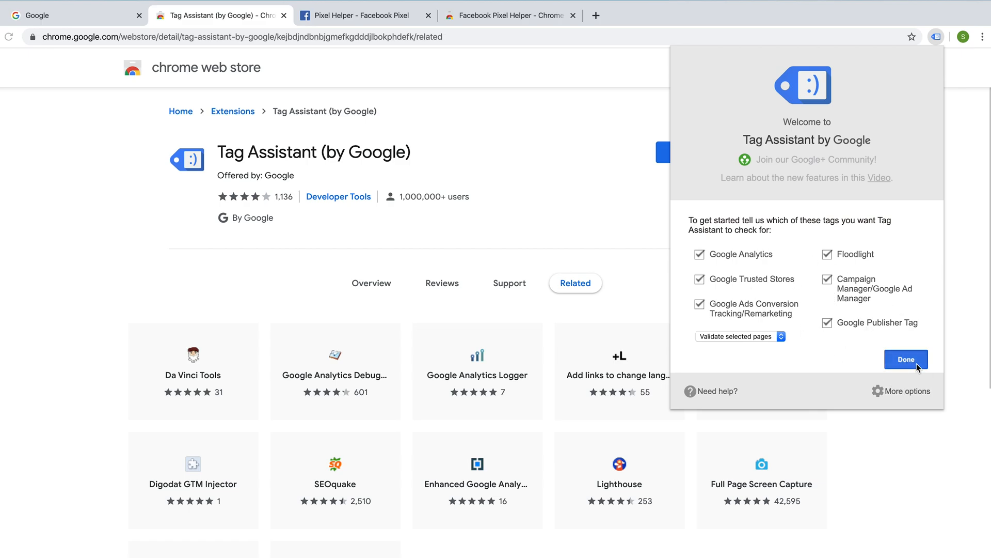
left_click(905, 359)
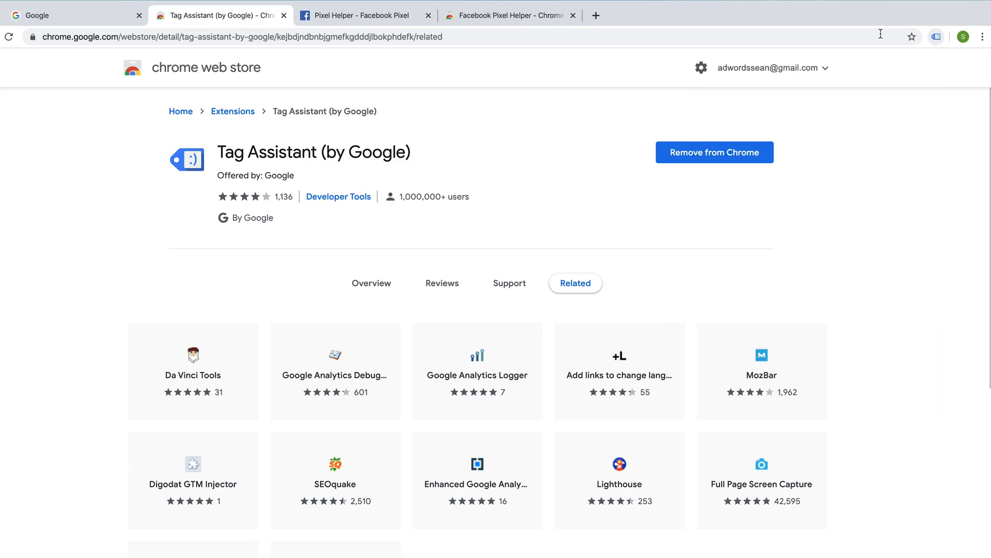
left_click(360, 15)
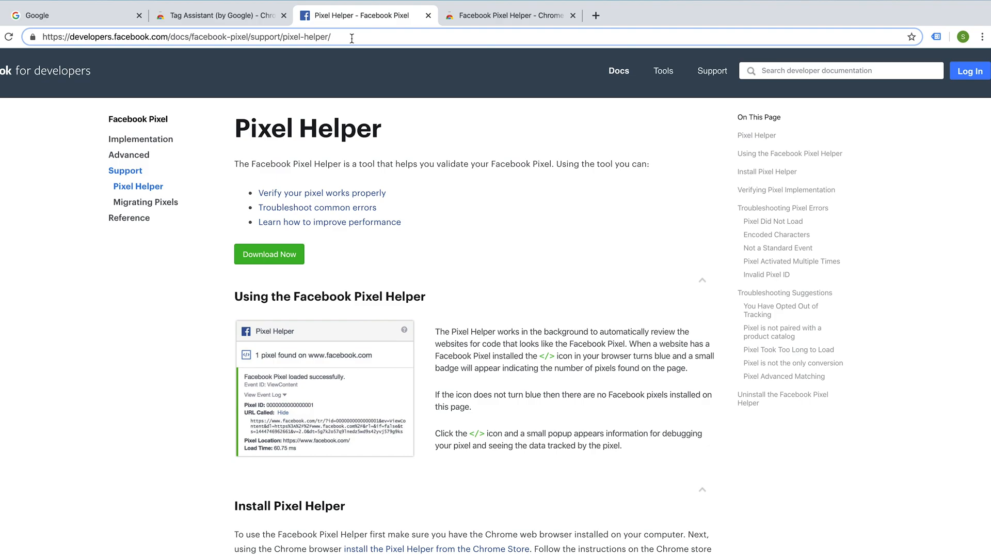
mouse_move(286, 51)
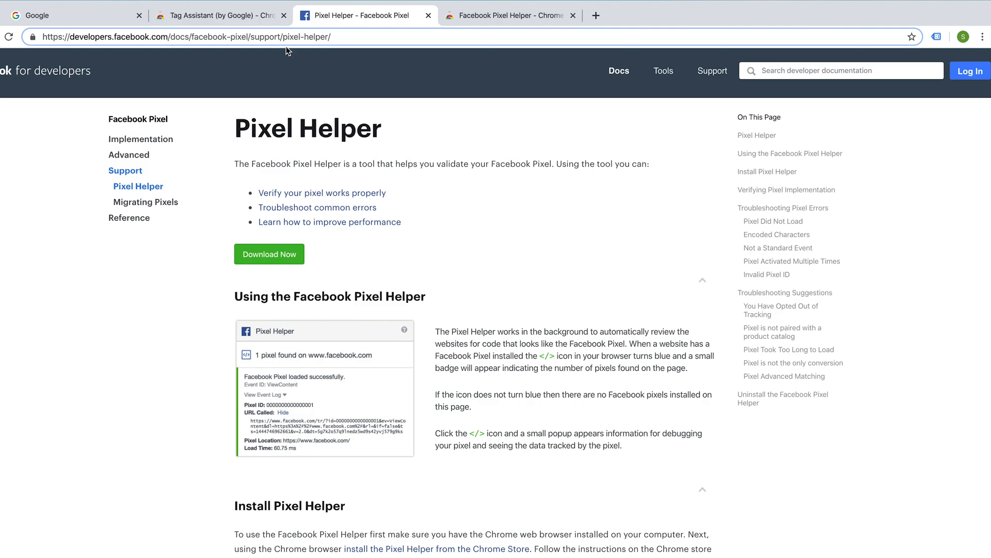
mouse_move(449, 154)
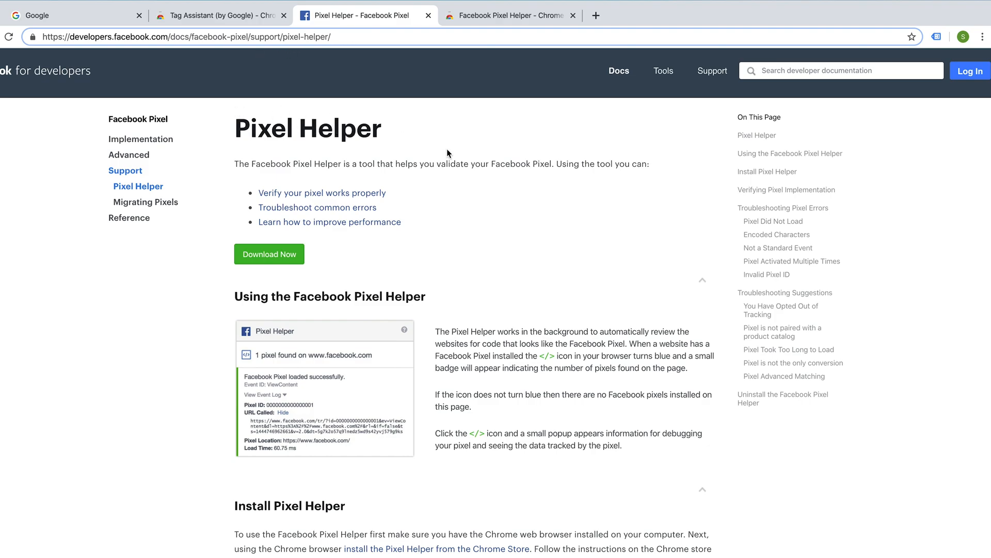
mouse_move(486, 175)
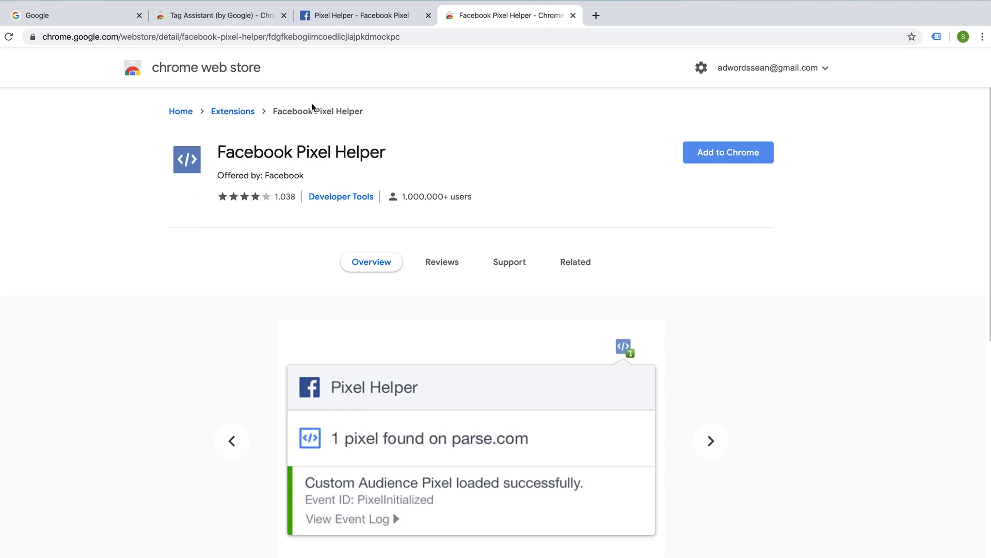
- Add the Facebook Pixel Helper extension to Chrome and confirm Add extension
left_click(727, 152)
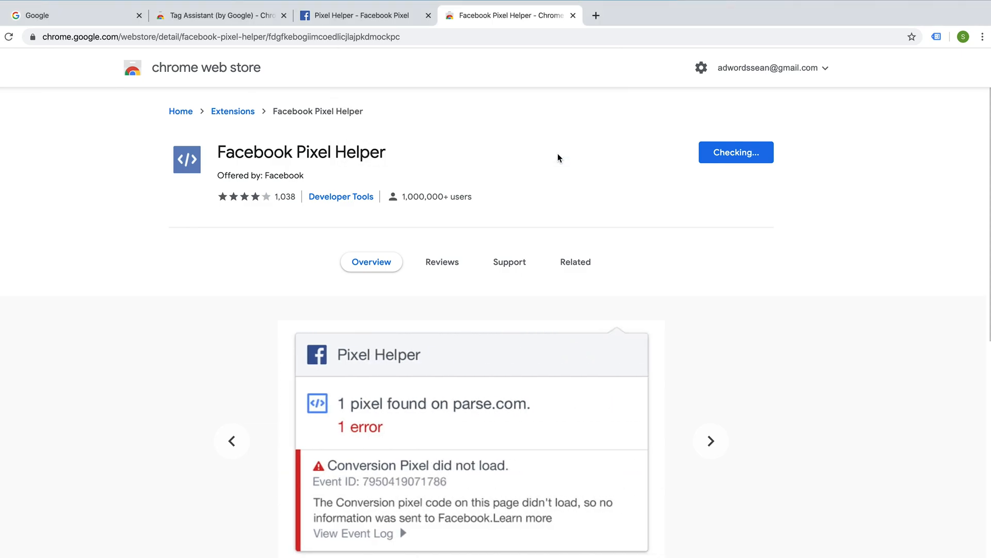
left_click(936, 37)
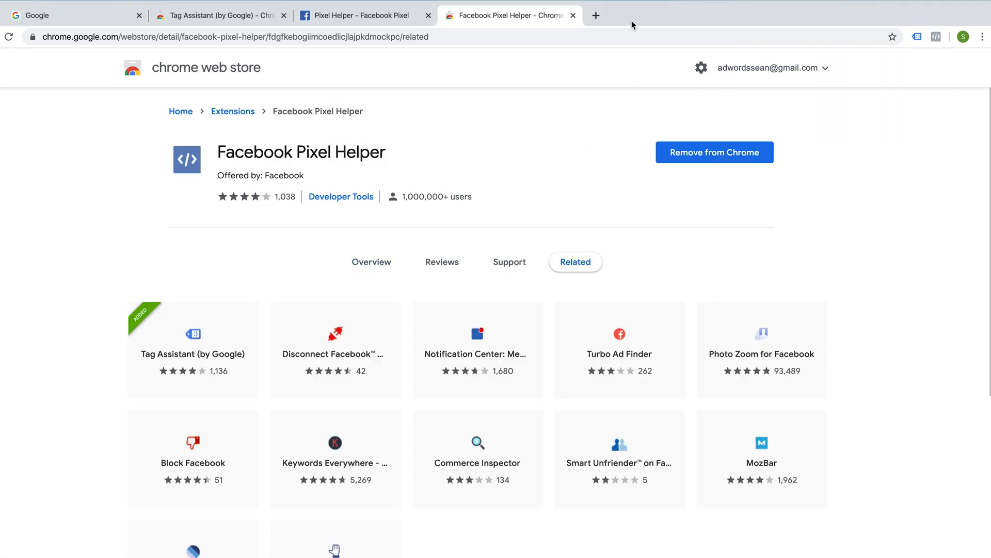
- Search Google for 'adidas' in a new tab and open the adidas Official Website UK result
left_click(595, 15)
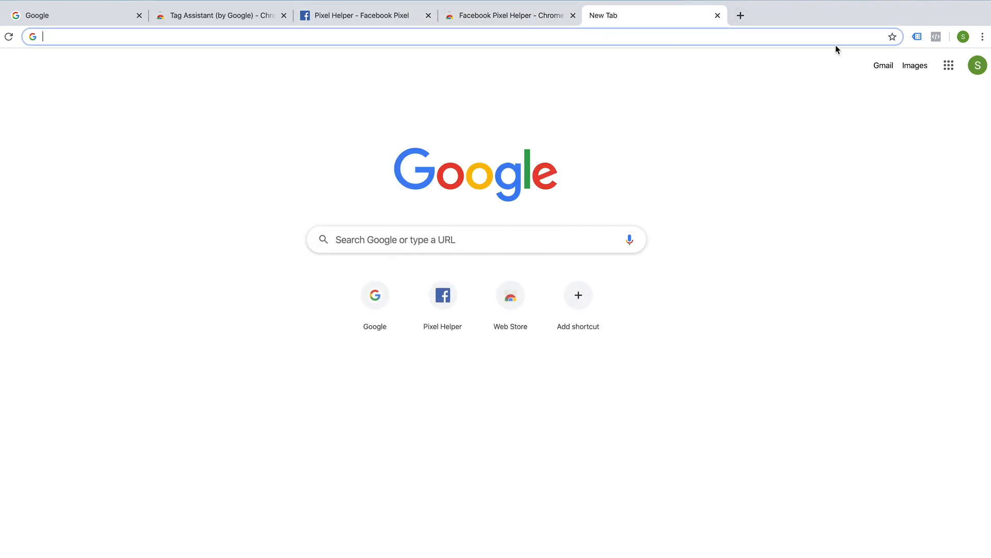
mouse_move(394, 42)
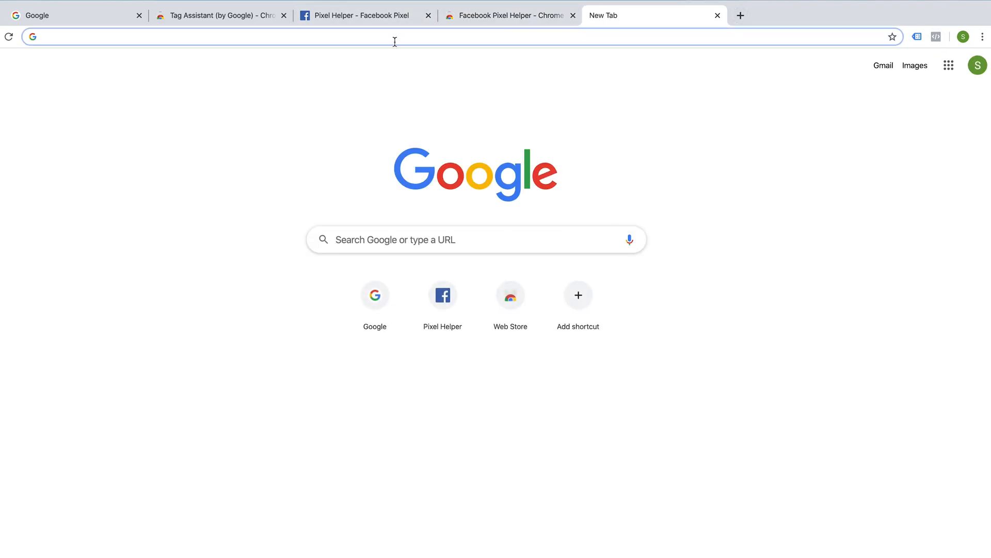
type("adidas&oq=ad&aqs=chrome.0.69i59j69i57j0l5j69i60.1686j0j7&sourceid=chrome&ie=UTF-8")
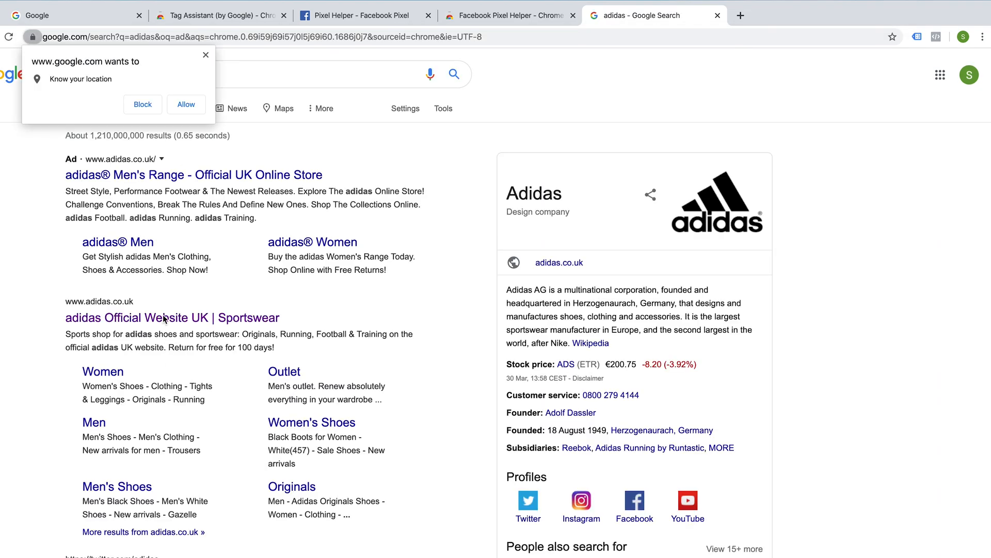
left_click(172, 318)
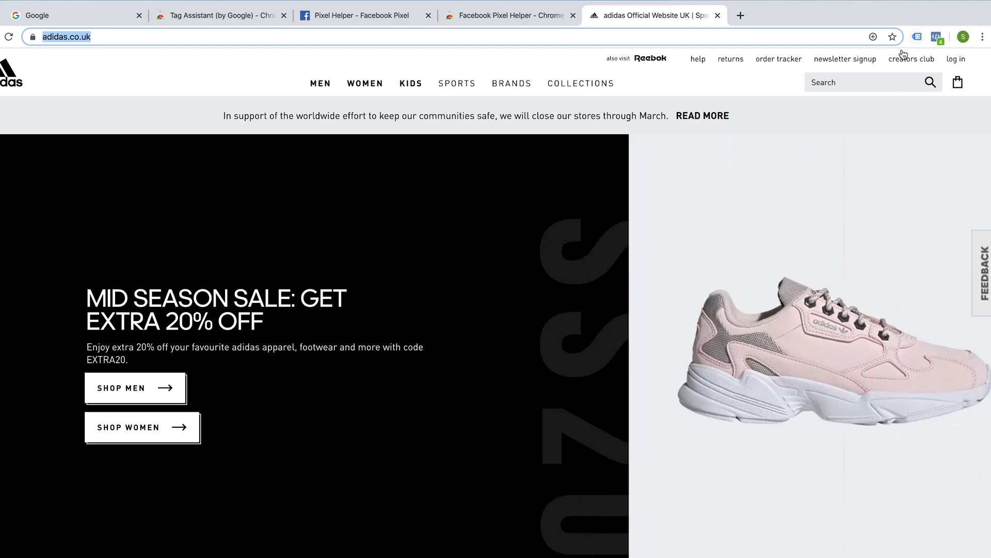
- View the 2 Facebook pixels Pixel Helper found on adidas.co.uk, then bring up Tag Assistant
left_click(936, 36)
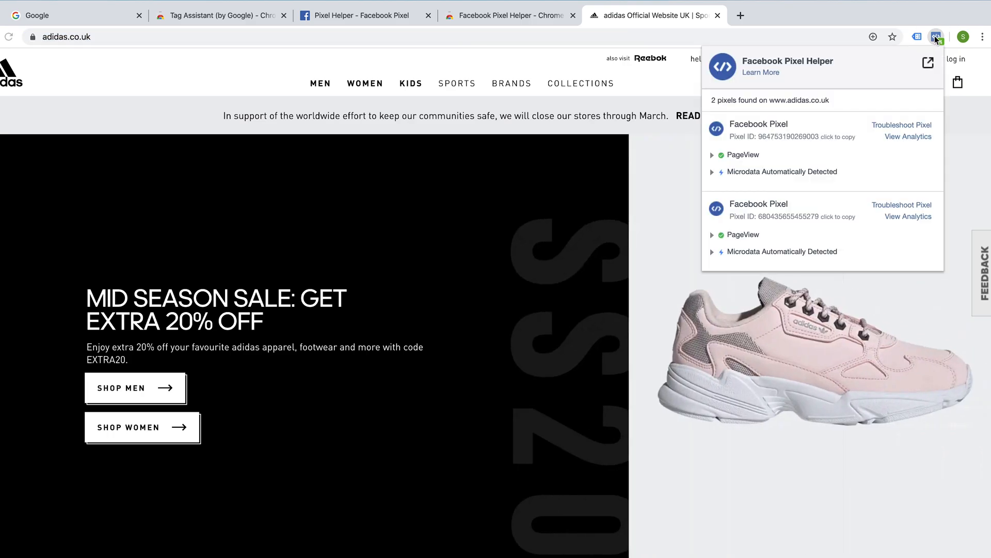
left_click(916, 37)
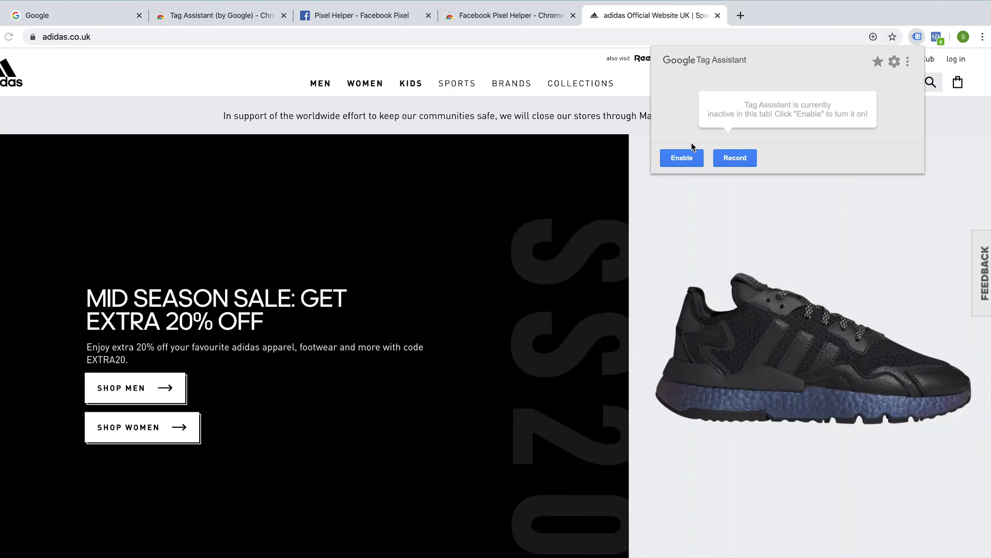
- Enable Tag Assistant on adidas.co.uk and review its report of 5 tags with 1 error
left_click(681, 157)
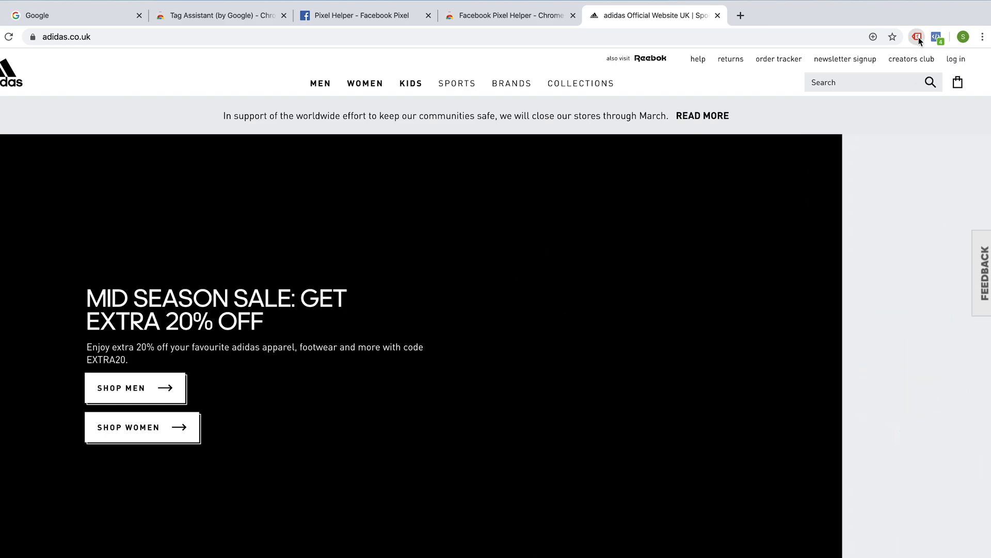
left_click(917, 37)
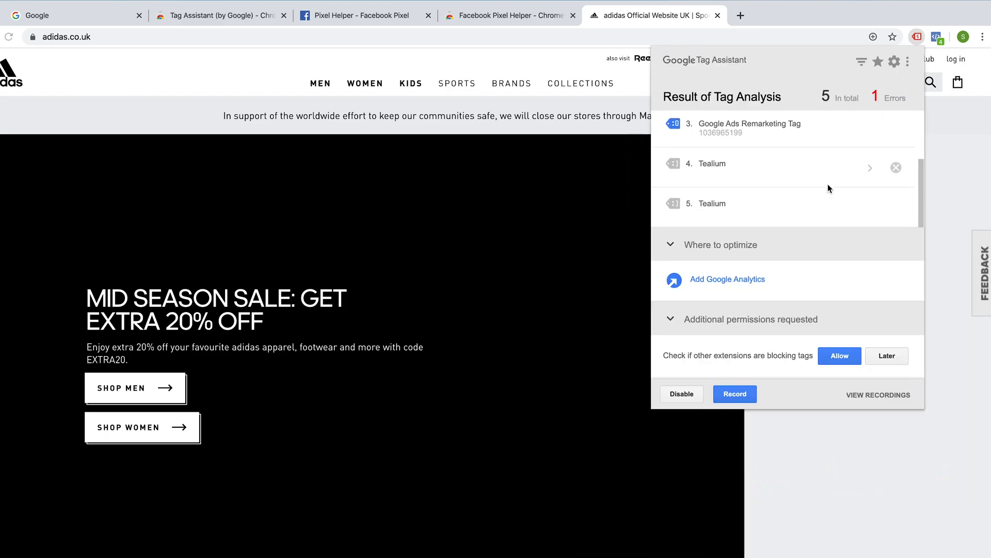
left_click(915, 37)
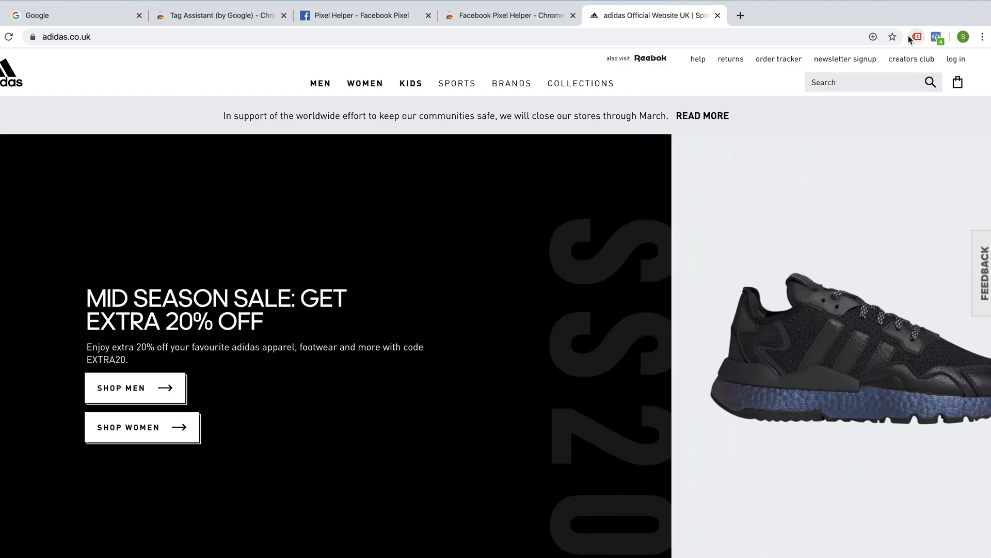